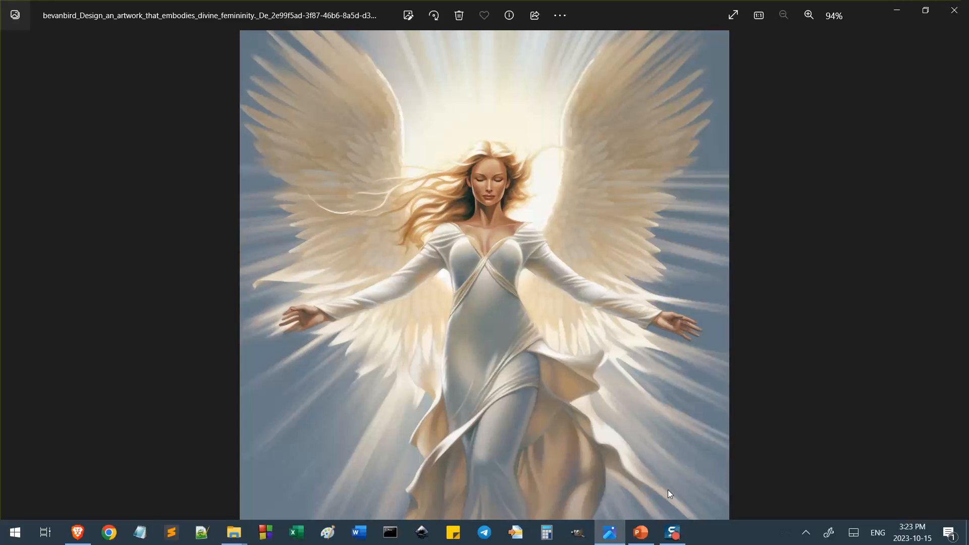
pyautogui.moveTo(328, 311)
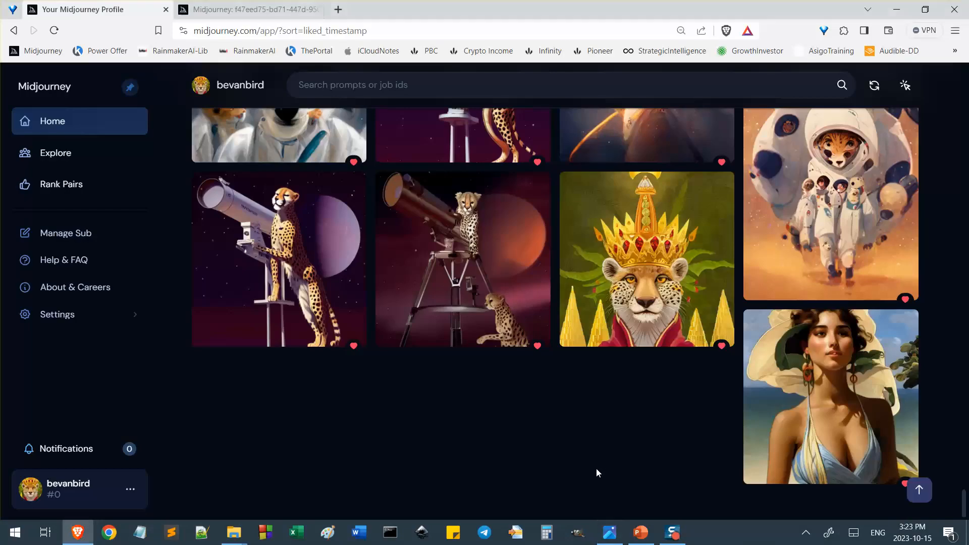
pyautogui.moveTo(590, 468)
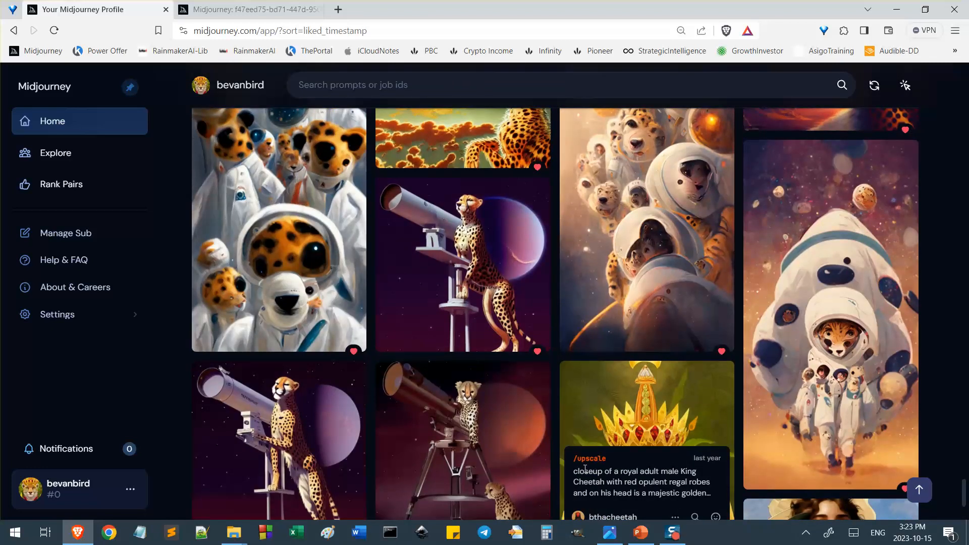
pyautogui.scroll(-3)
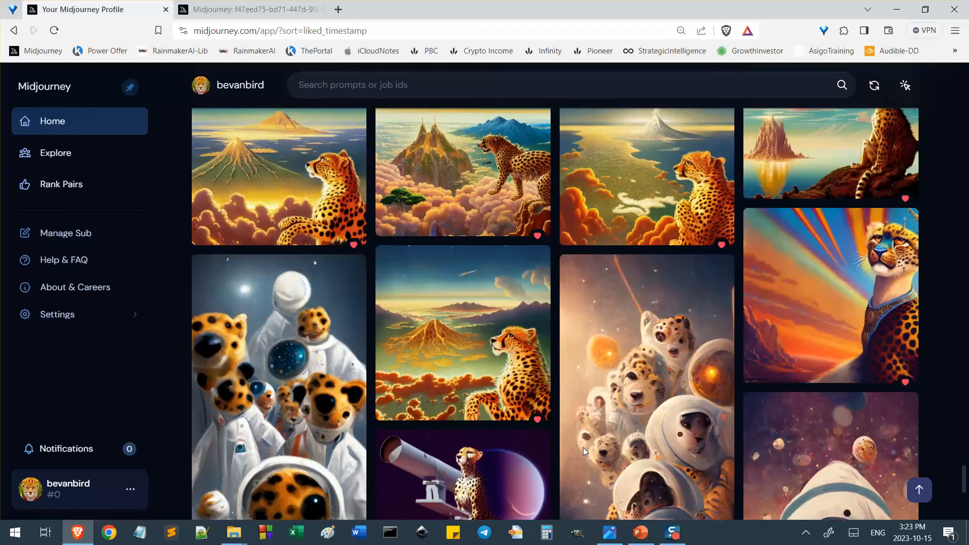
pyautogui.scroll(-3)
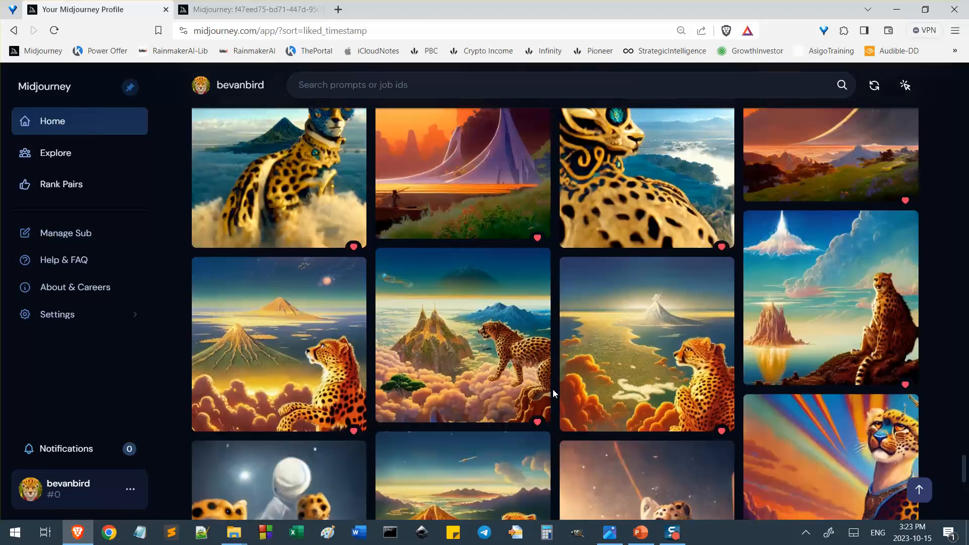
pyautogui.scroll(-3)
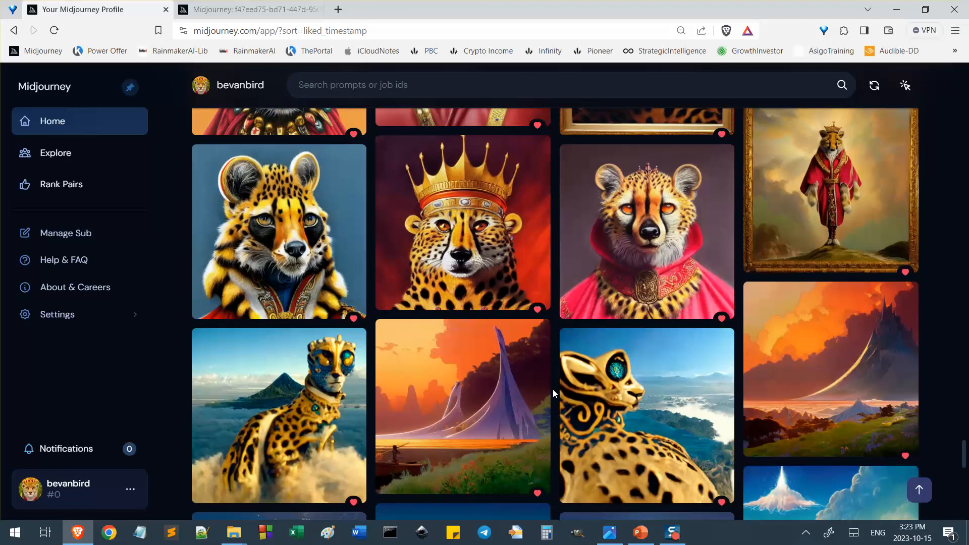
pyautogui.scroll(-3)
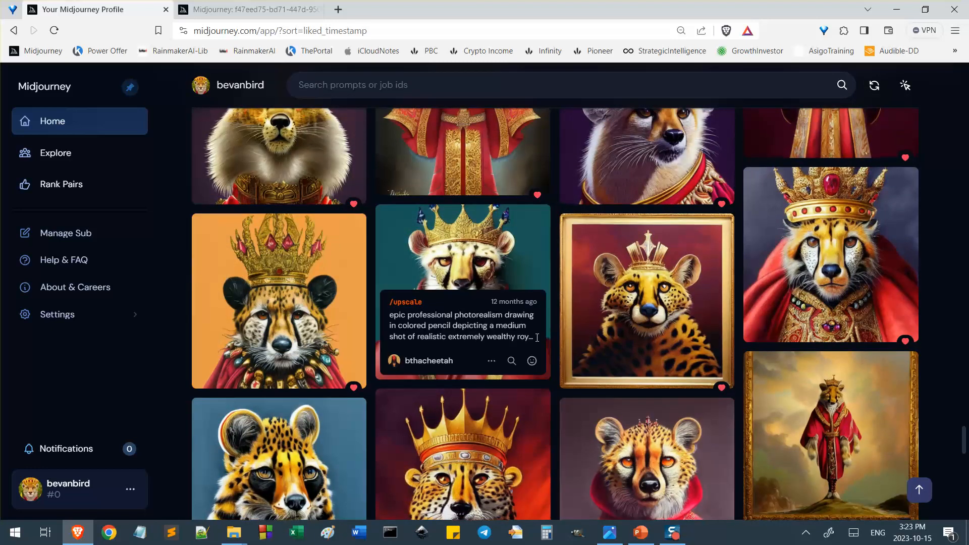
pyautogui.scroll(-3)
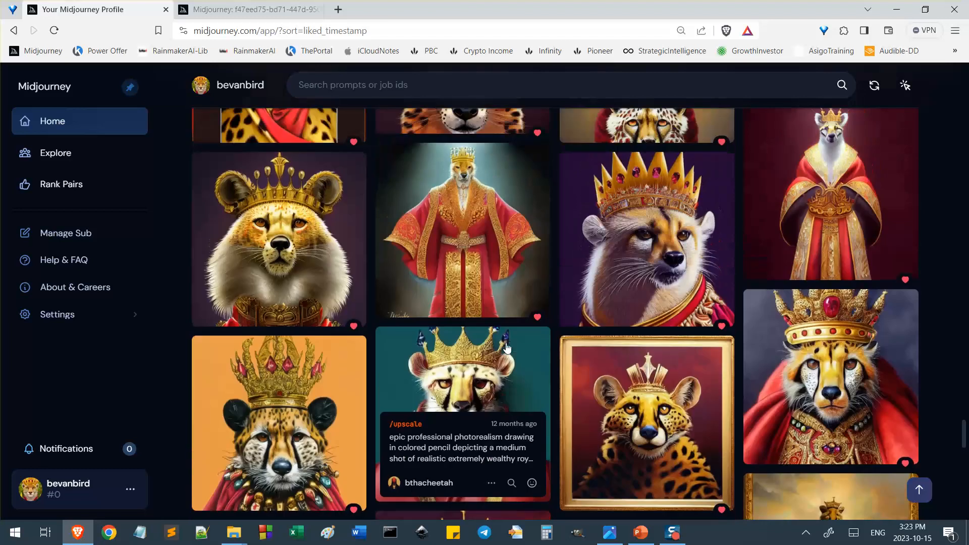
pyautogui.scroll(-3)
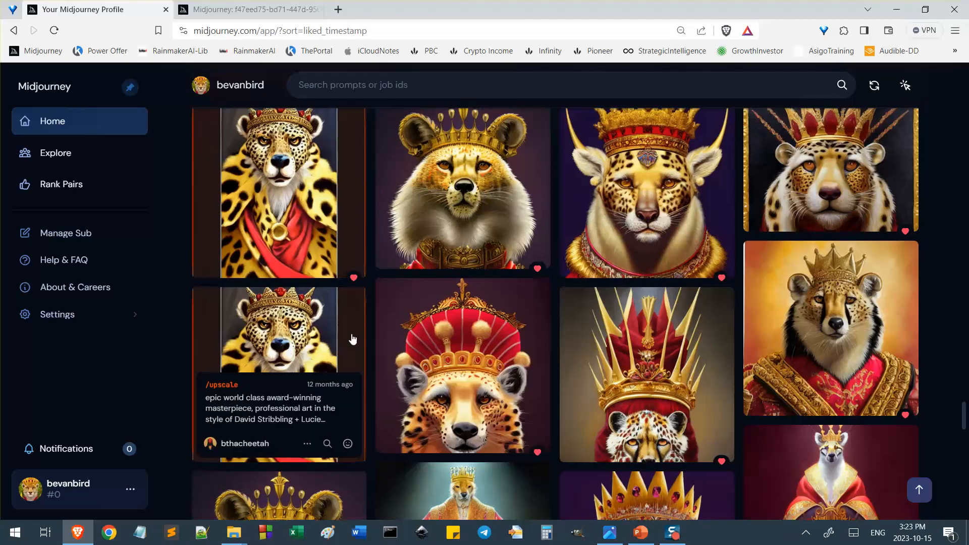
pyautogui.scroll(-3)
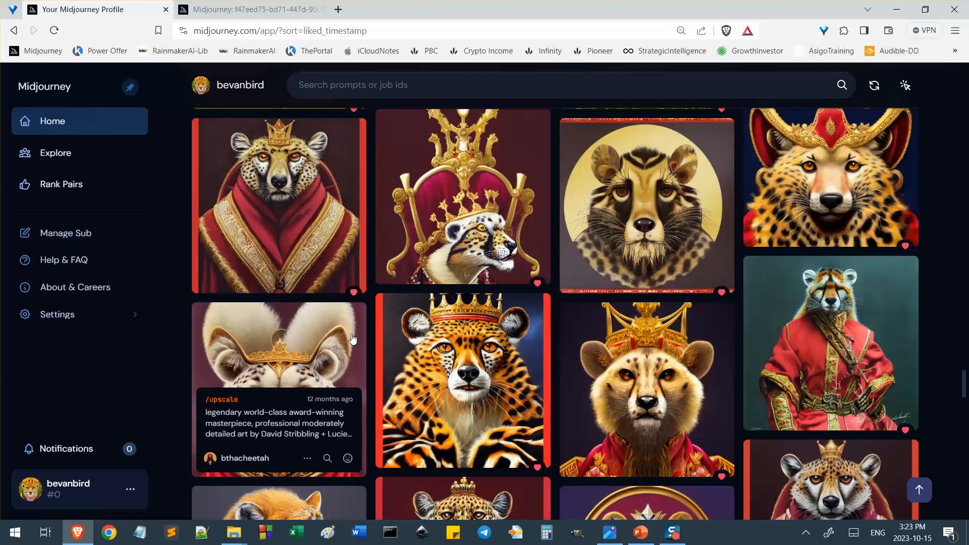
pyautogui.scroll(-3)
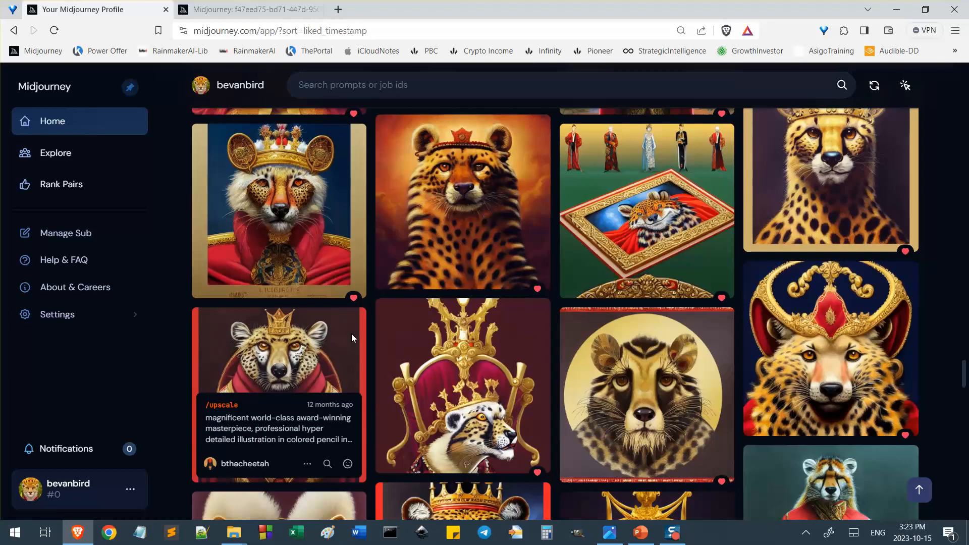
pyautogui.scroll(-3)
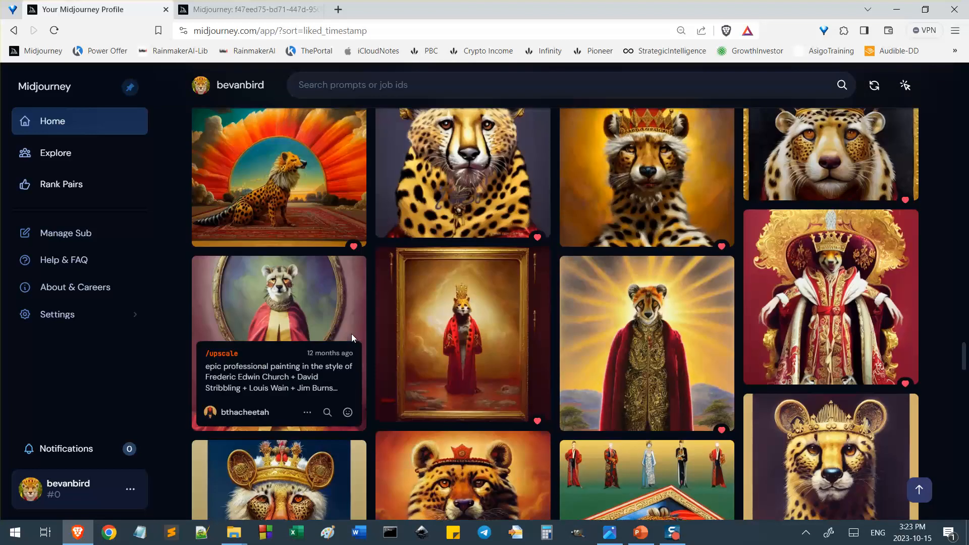
pyautogui.scroll(-3)
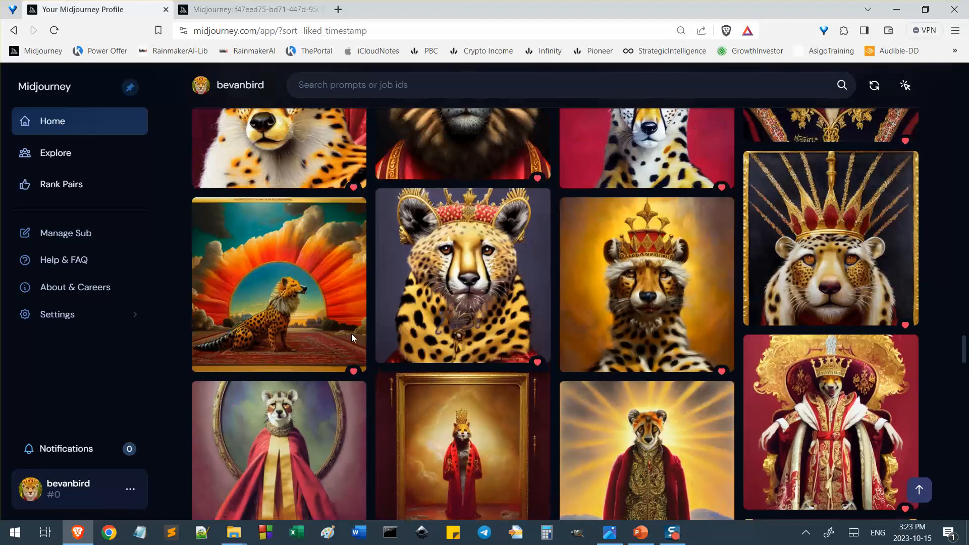